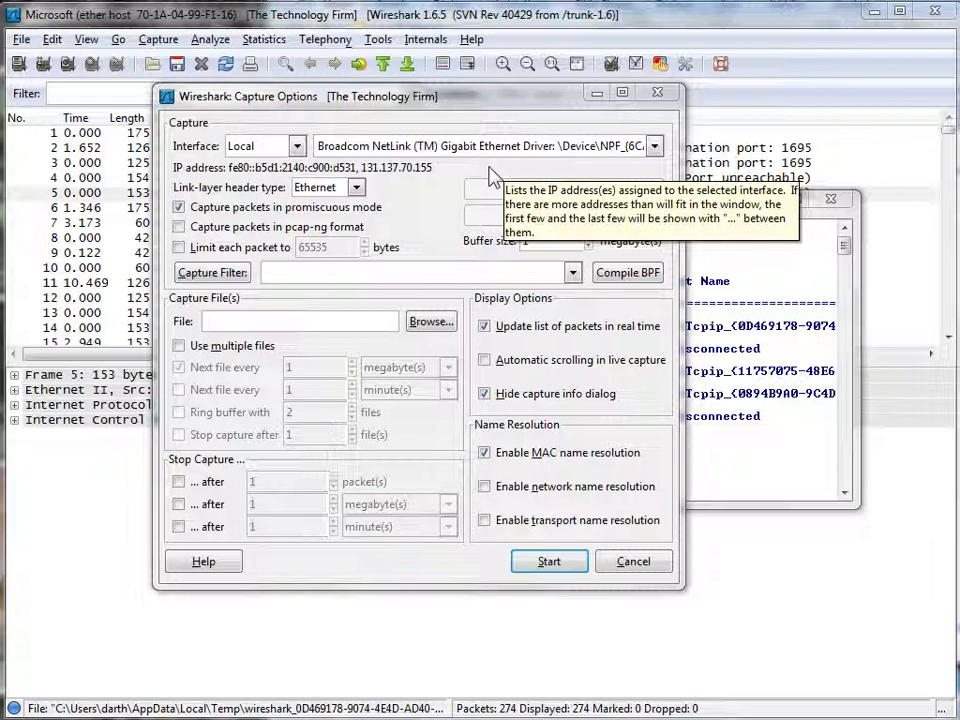
{"action": "mouse_move", "coordinate": [580, 290]}
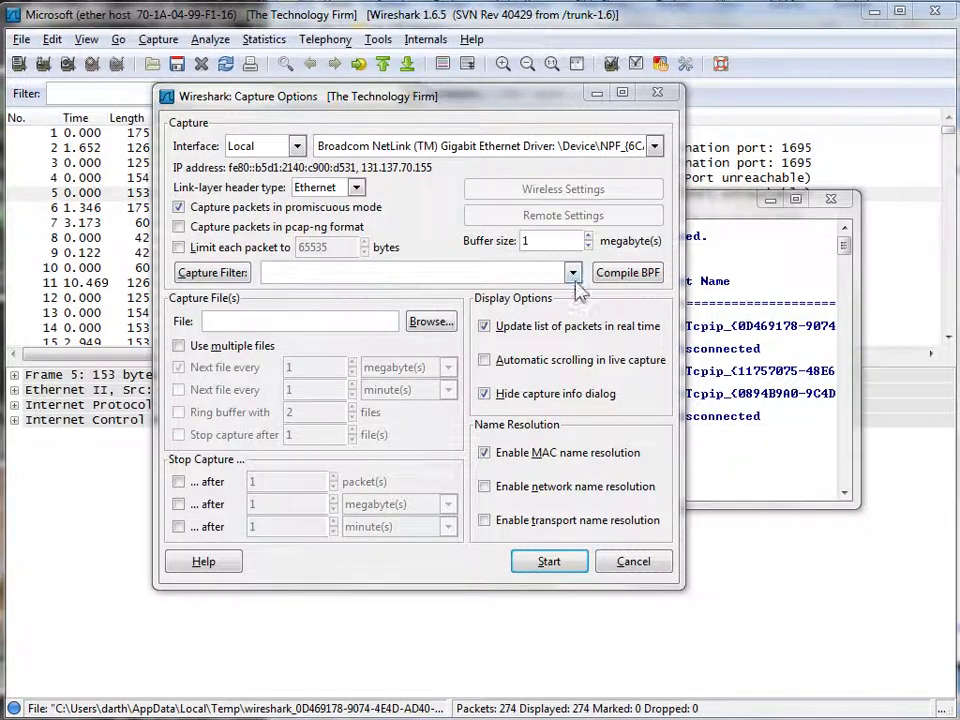
- Select the Microsoft NPF_{0D469178…} wireless adapter as the capture interface
{"action": "left_click", "coordinate": [572, 272]}
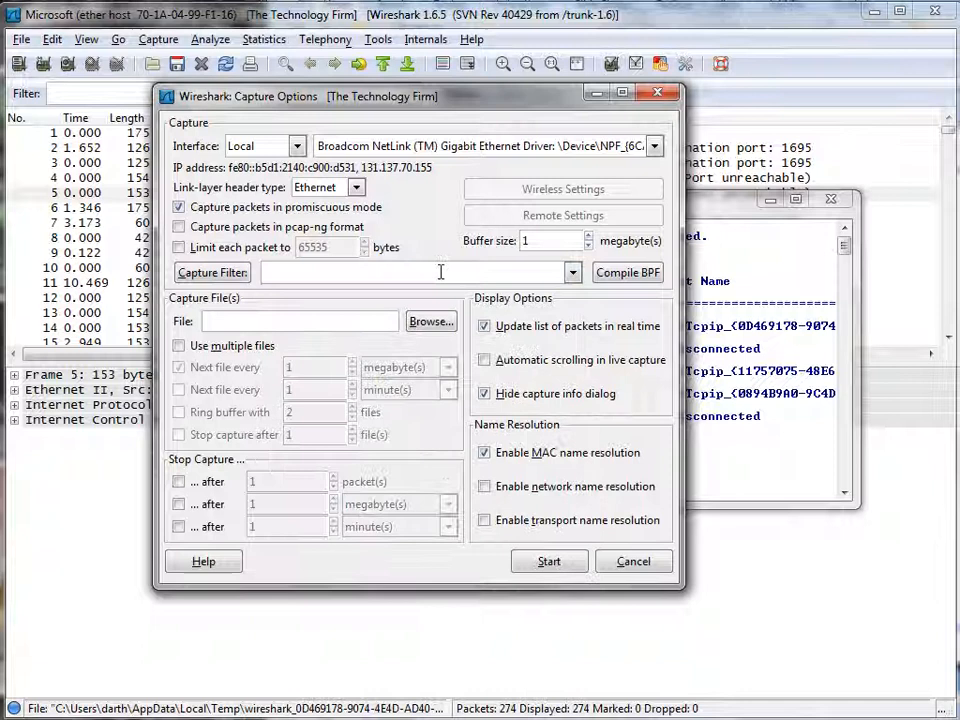
{"action": "mouse_move", "coordinate": [212, 272]}
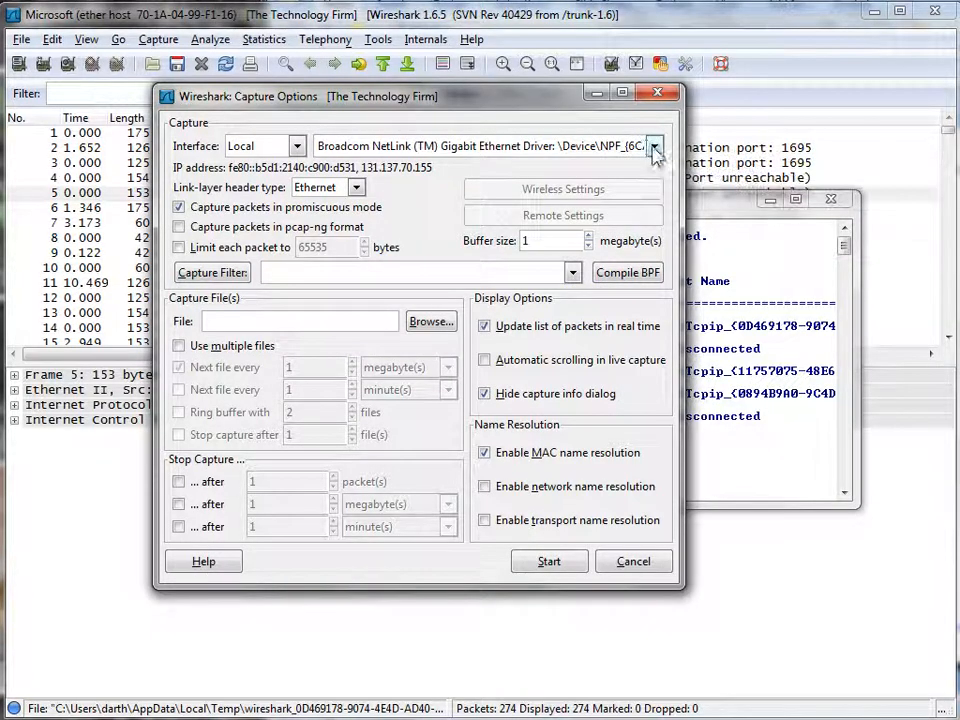
{"action": "left_click", "coordinate": [655, 145]}
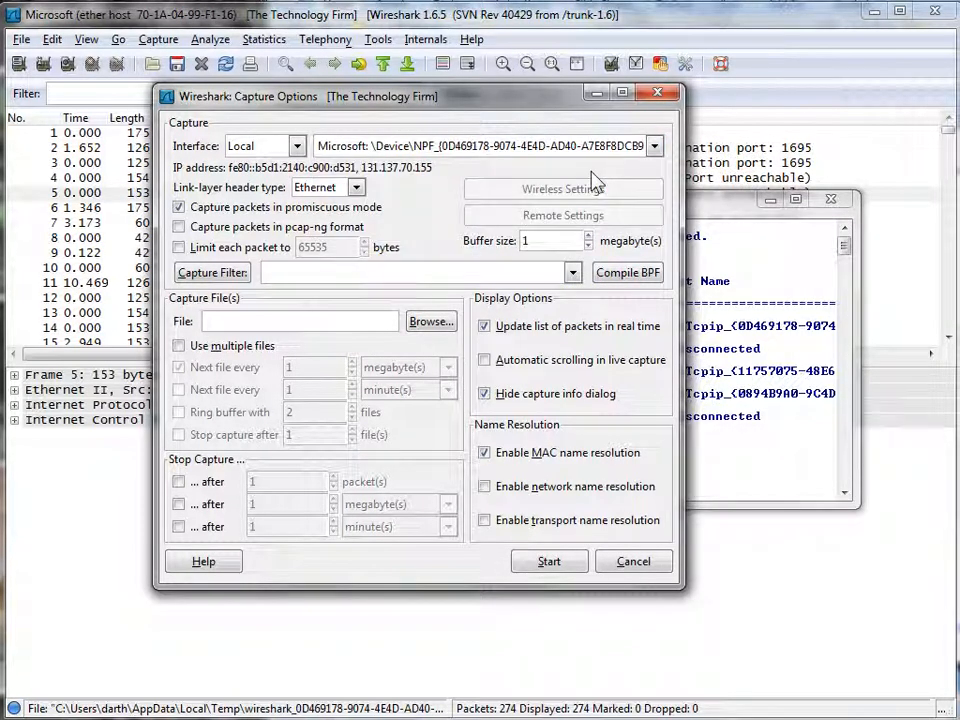
{"action": "mouse_move", "coordinate": [490, 215]}
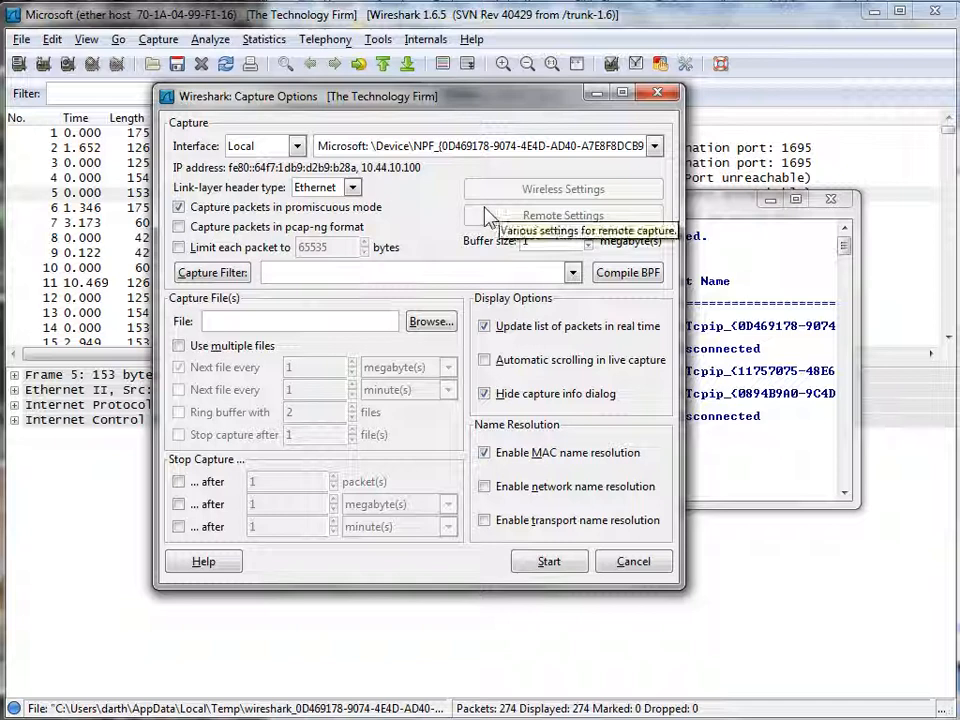
{"action": "mouse_move", "coordinate": [330, 272]}
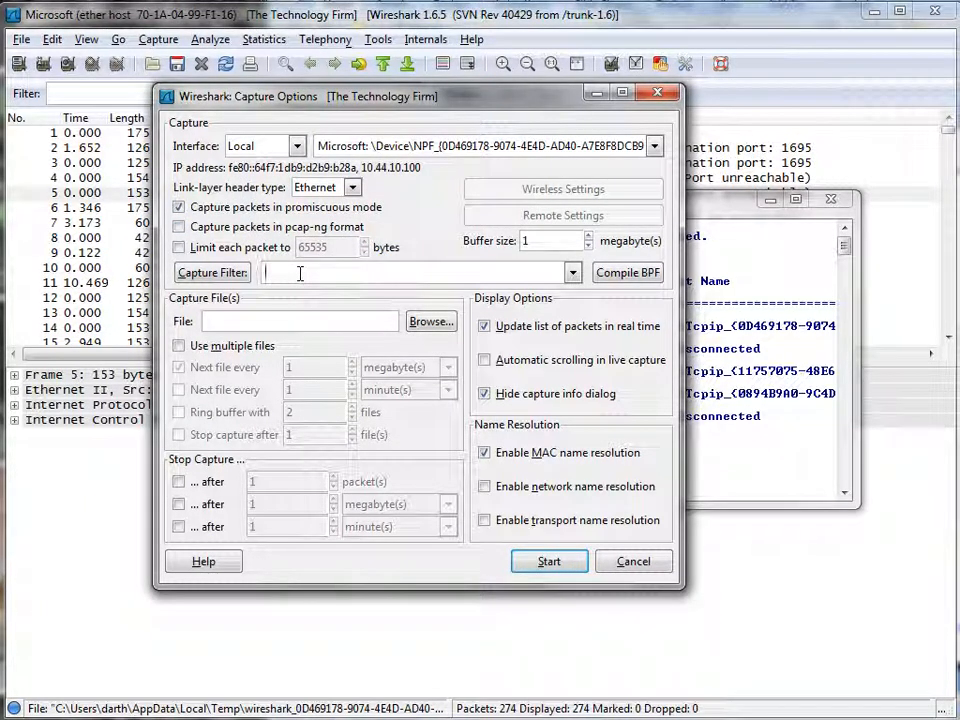
- Enter 'ether host' and paste the MAC 70-1A-04-99-F1-16 into the capture filter field
{"action": "type", "text": "ether host"}
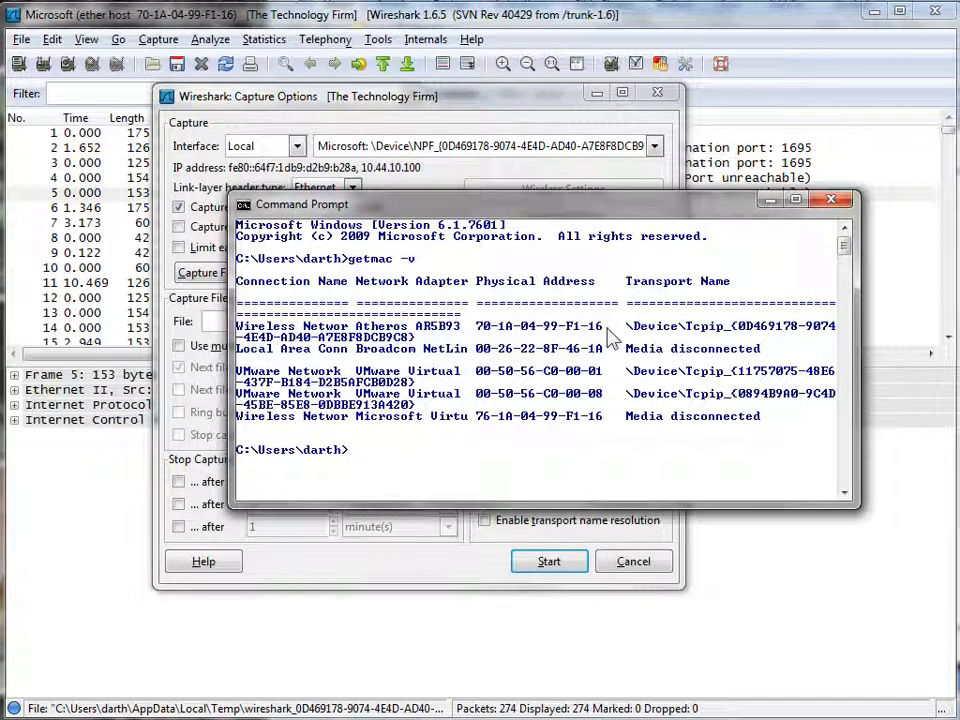
{"action": "right_click", "coordinate": [290, 272]}
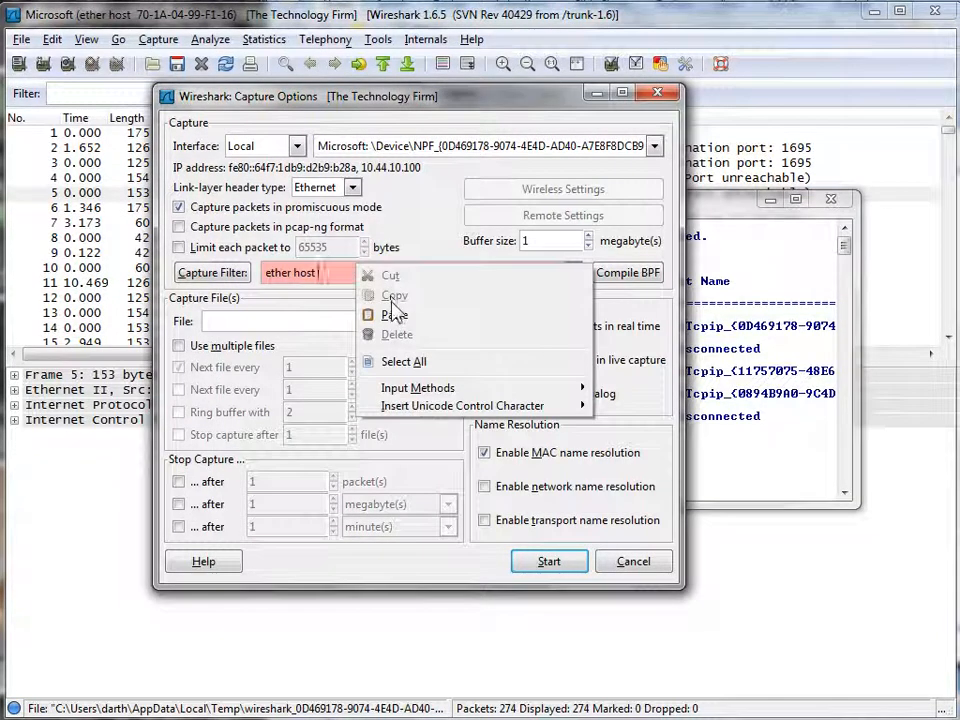
{"action": "left_click", "coordinate": [394, 314]}
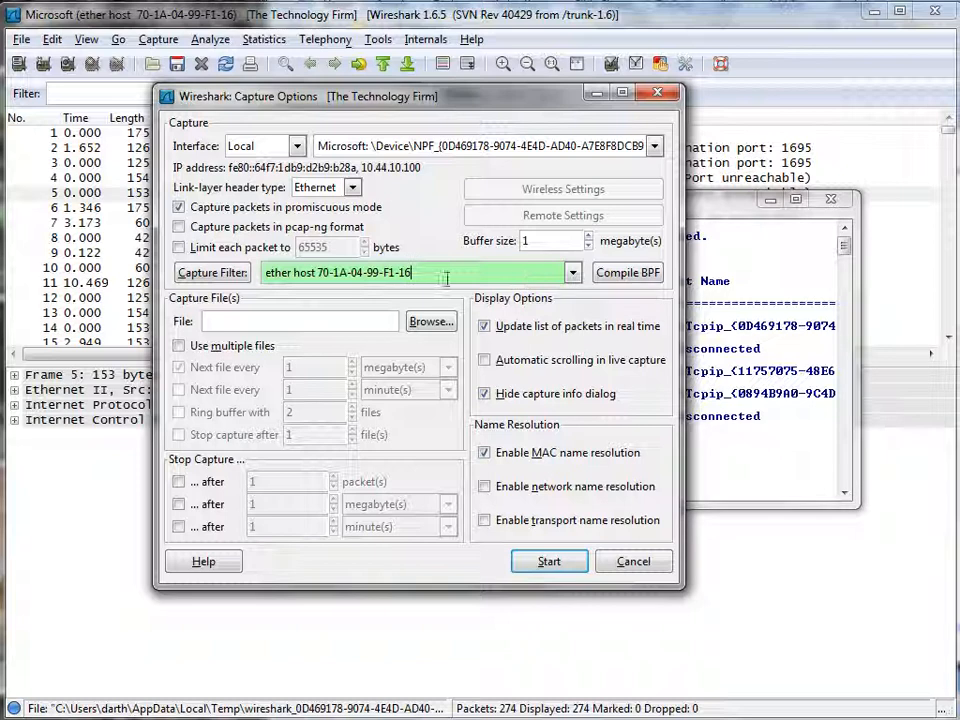
{"action": "mouse_move", "coordinate": [410, 272]}
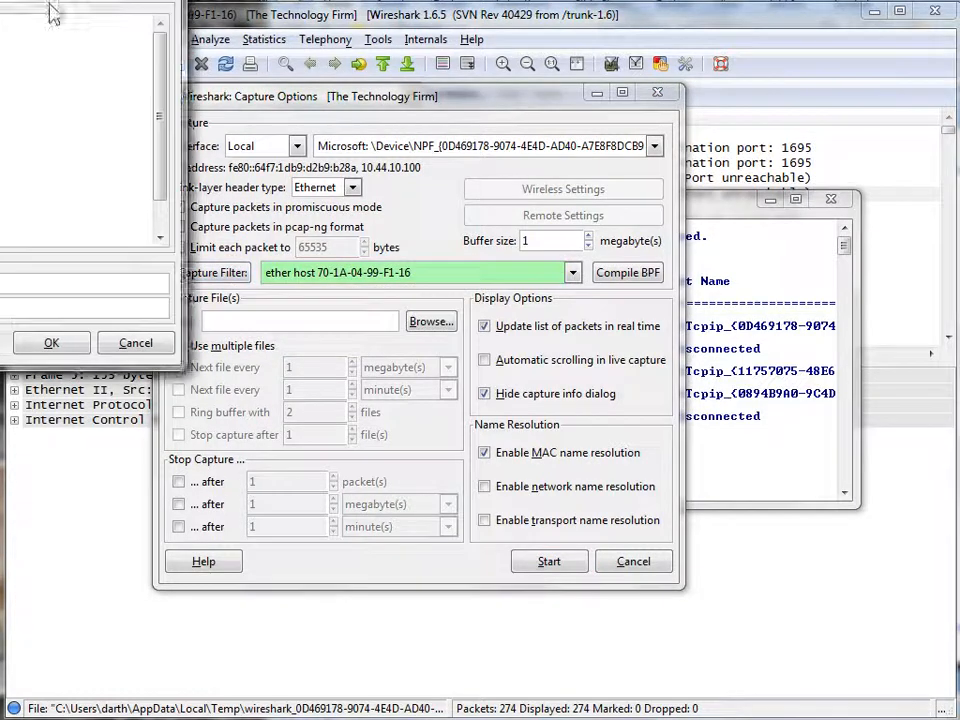
- Replace the placeholder filter name with 'My WiFi MAC' and confirm the filter string
{"action": "left_click", "coordinate": [214, 272]}
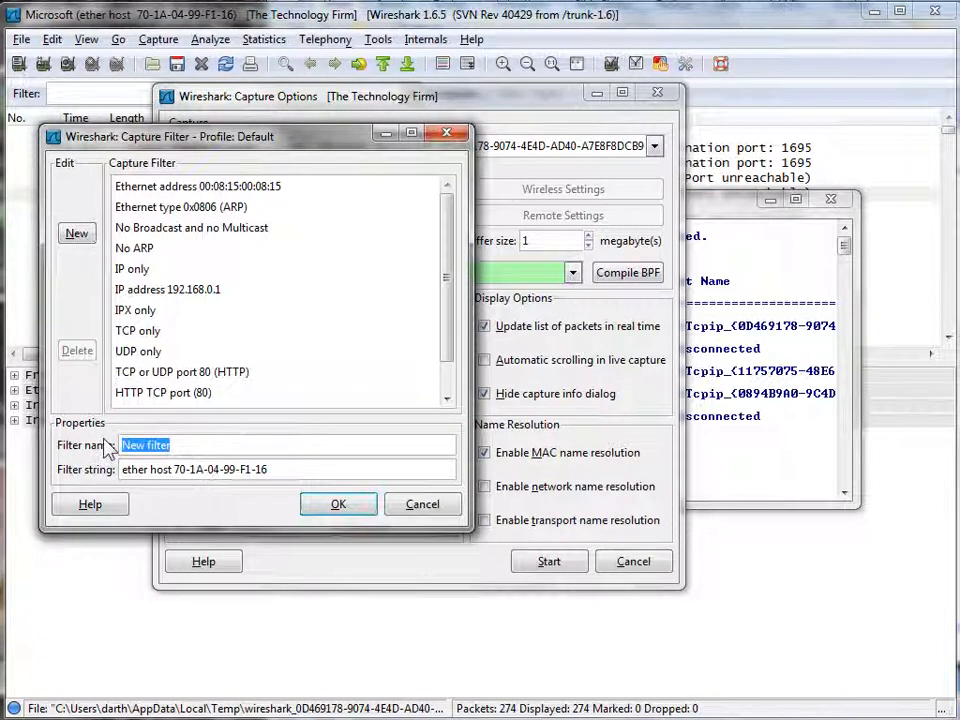
{"action": "type", "text": "My WiFi M"}
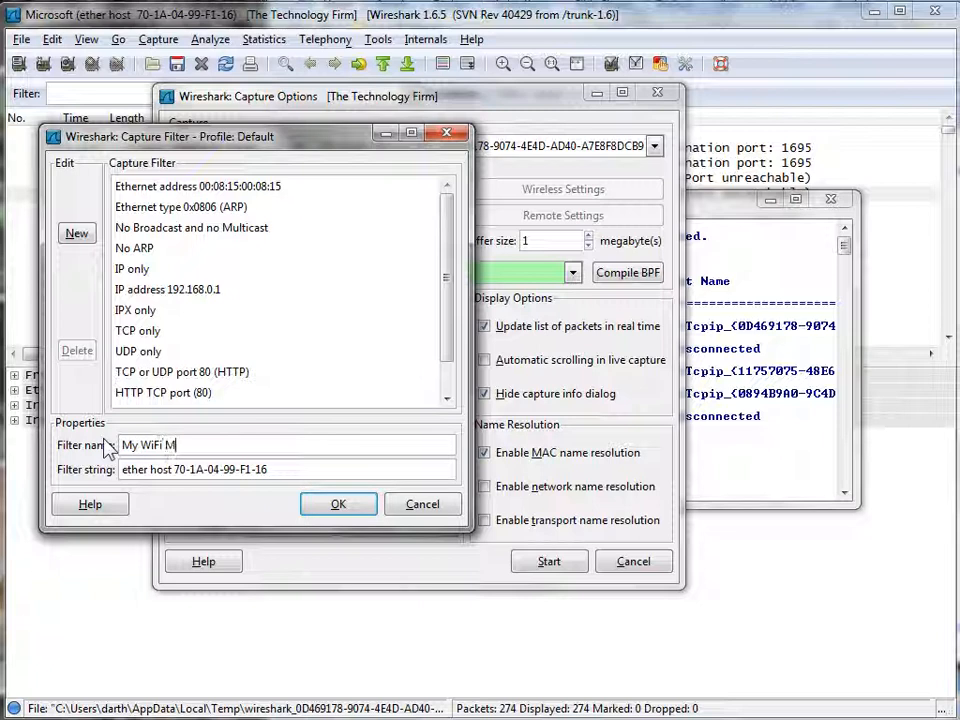
{"action": "type", "text": "AC"}
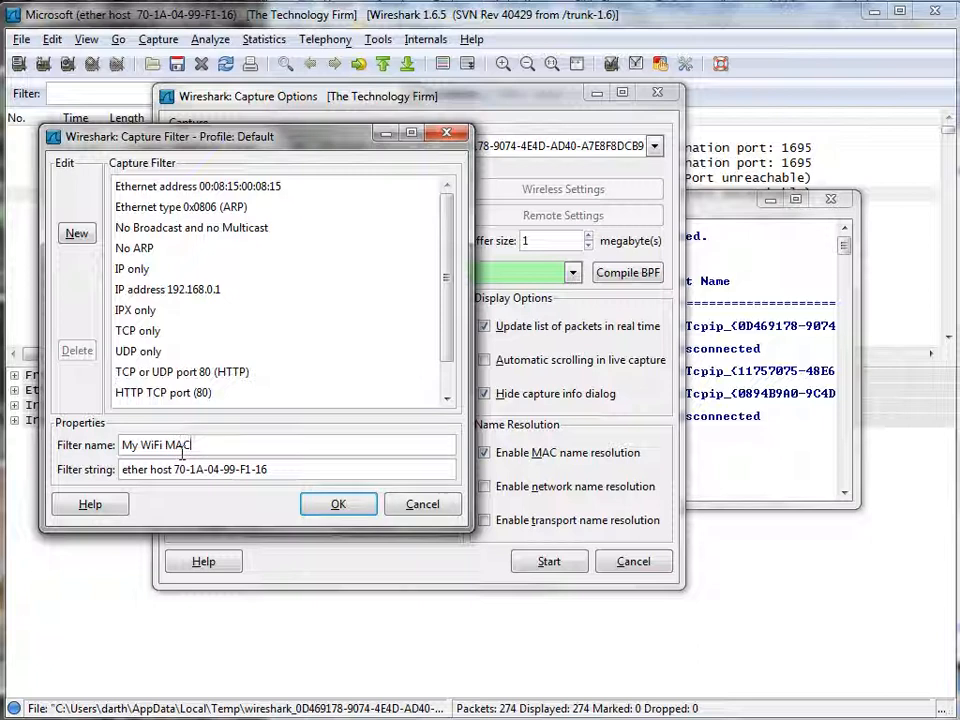
{"action": "left_click", "coordinate": [338, 504]}
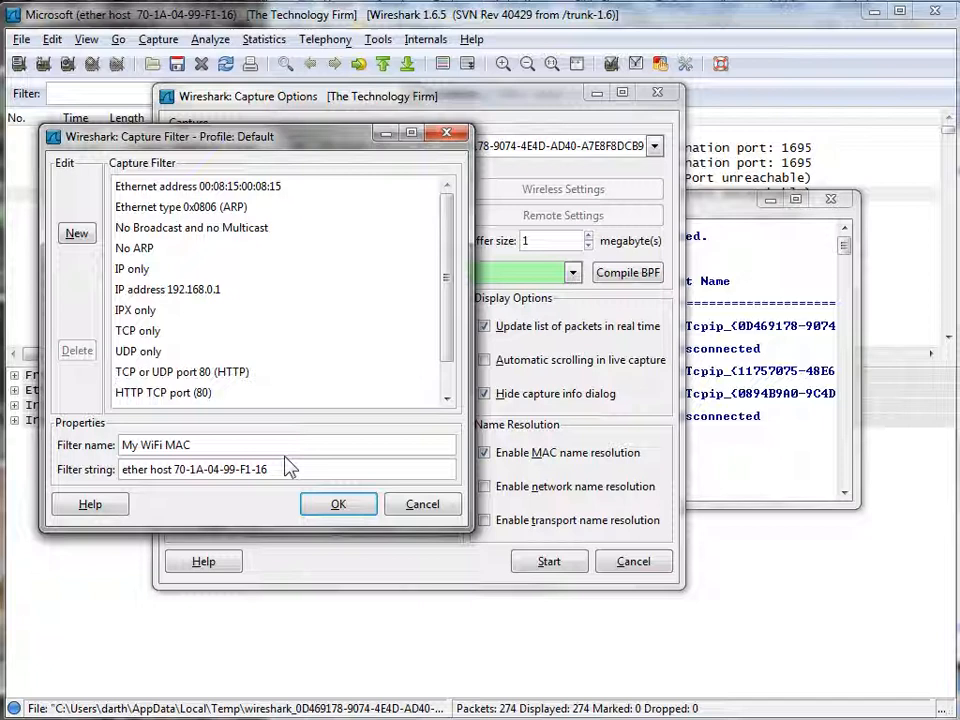
{"action": "mouse_move", "coordinate": [77, 233]}
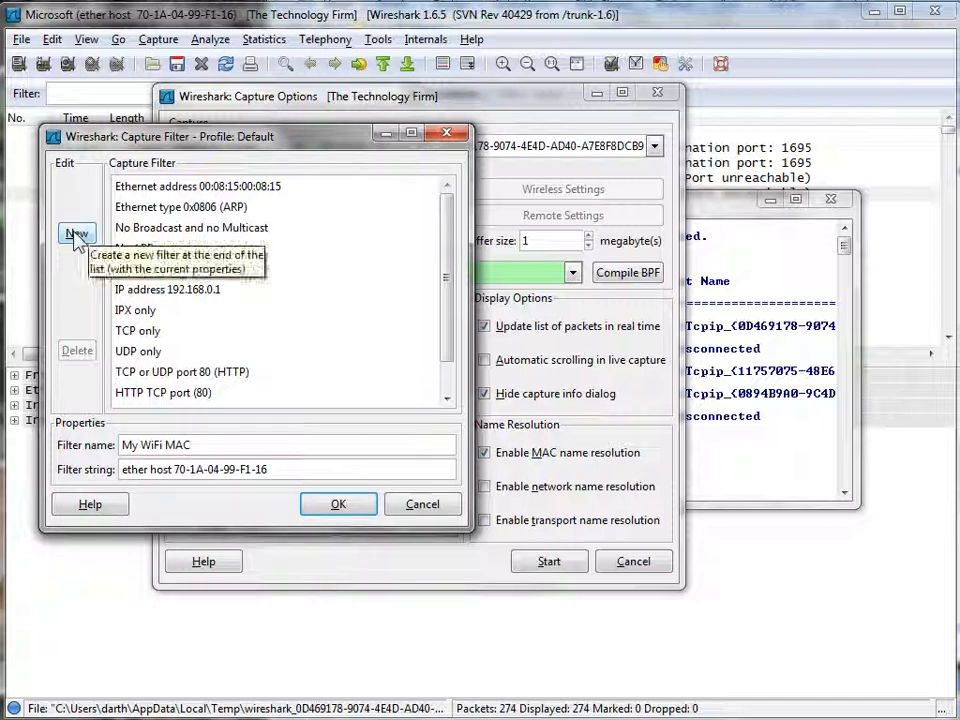
- Confirm 'My WiFi MAC' sits at the bottom of the filter list and accept it with OK
{"action": "scroll", "scroll_direction": "down", "scroll_amount": 3}
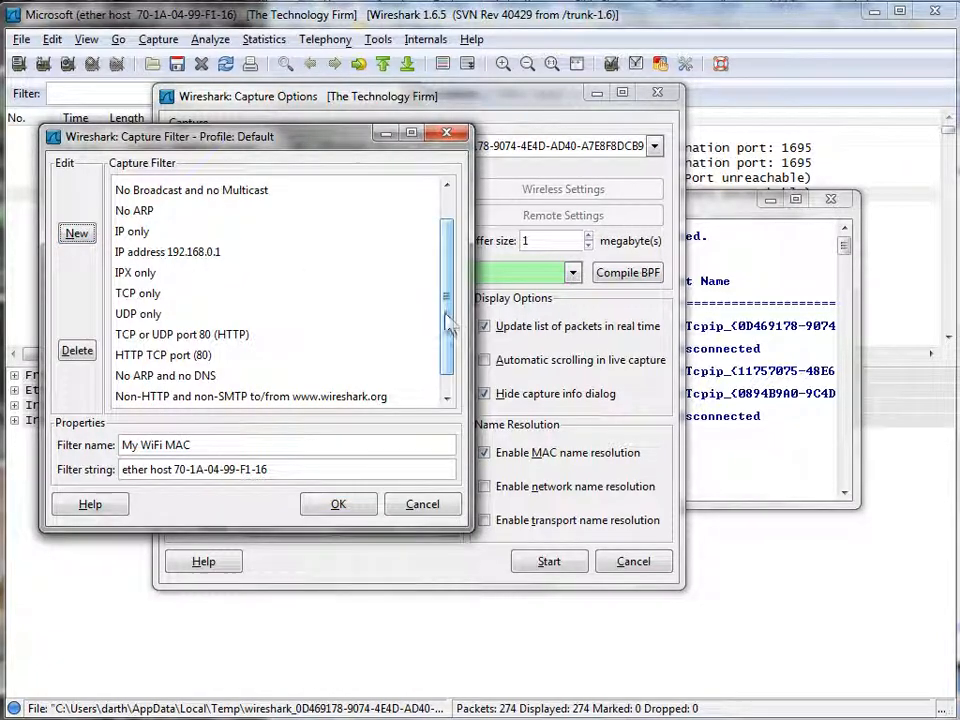
{"action": "scroll", "scroll_direction": "down", "scroll_amount": 3}
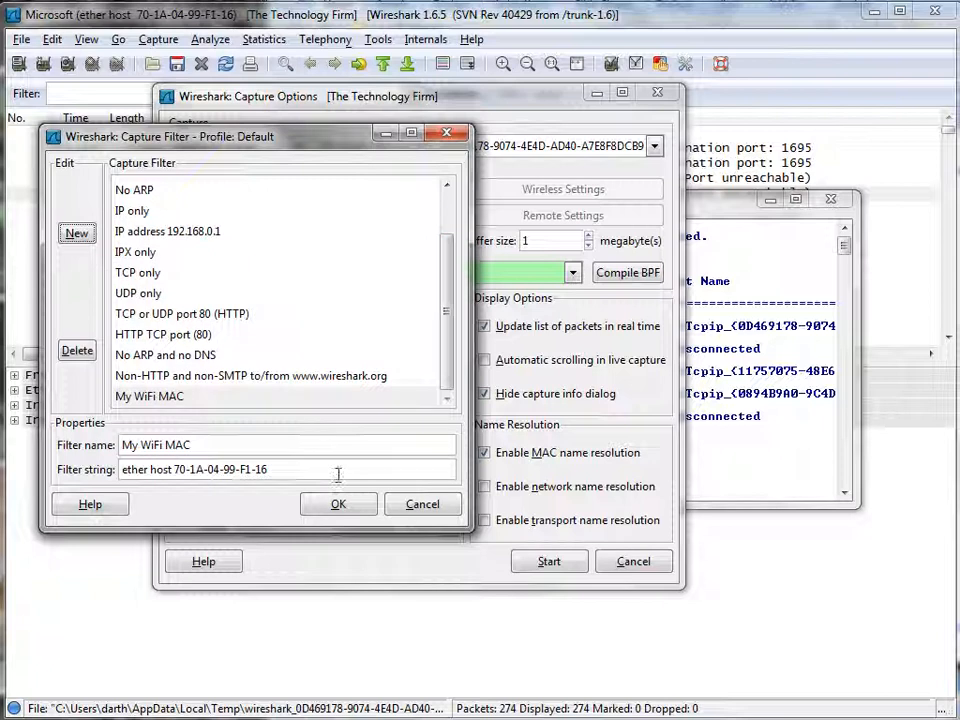
{"action": "mouse_move", "coordinate": [338, 504]}
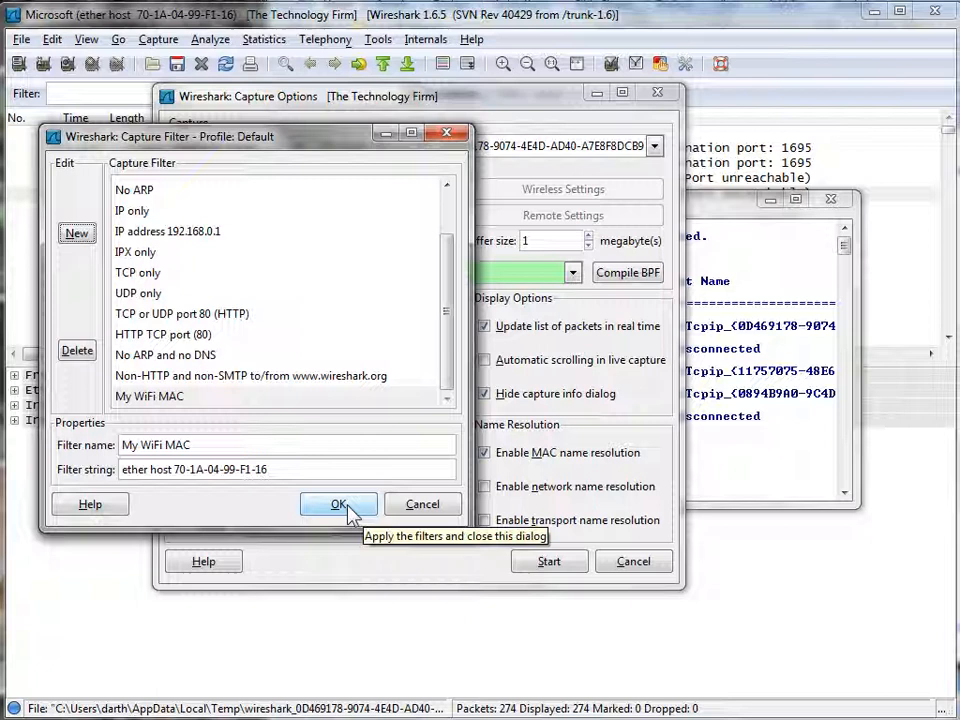
{"action": "left_click", "coordinate": [338, 503]}
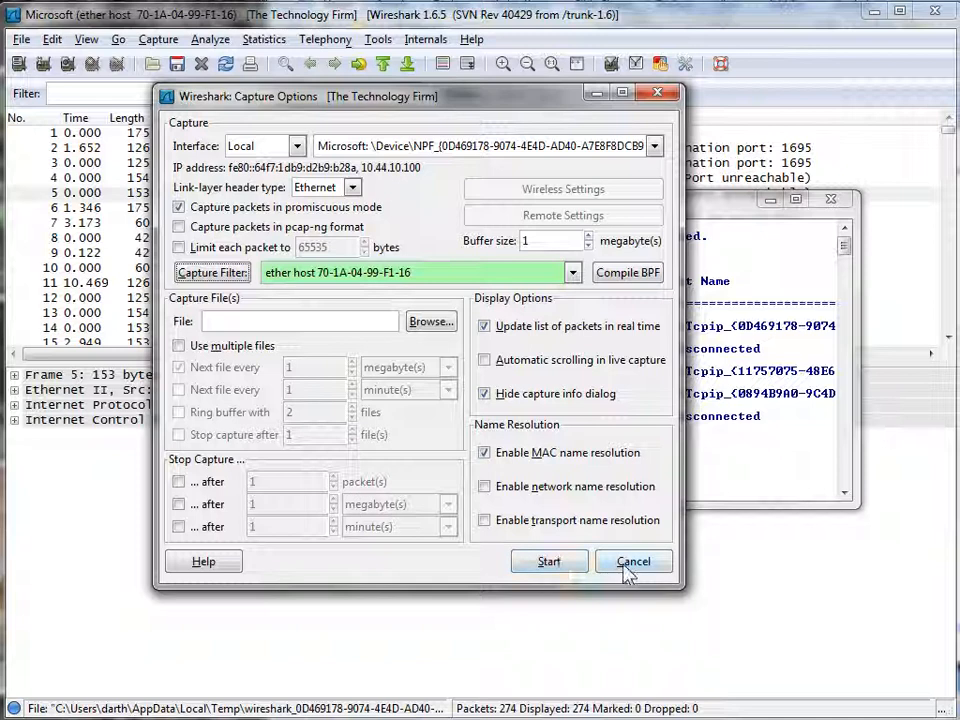
- Cancel Capture Options and view the Folders tab in About Wireshark
{"action": "left_click", "coordinate": [633, 561]}
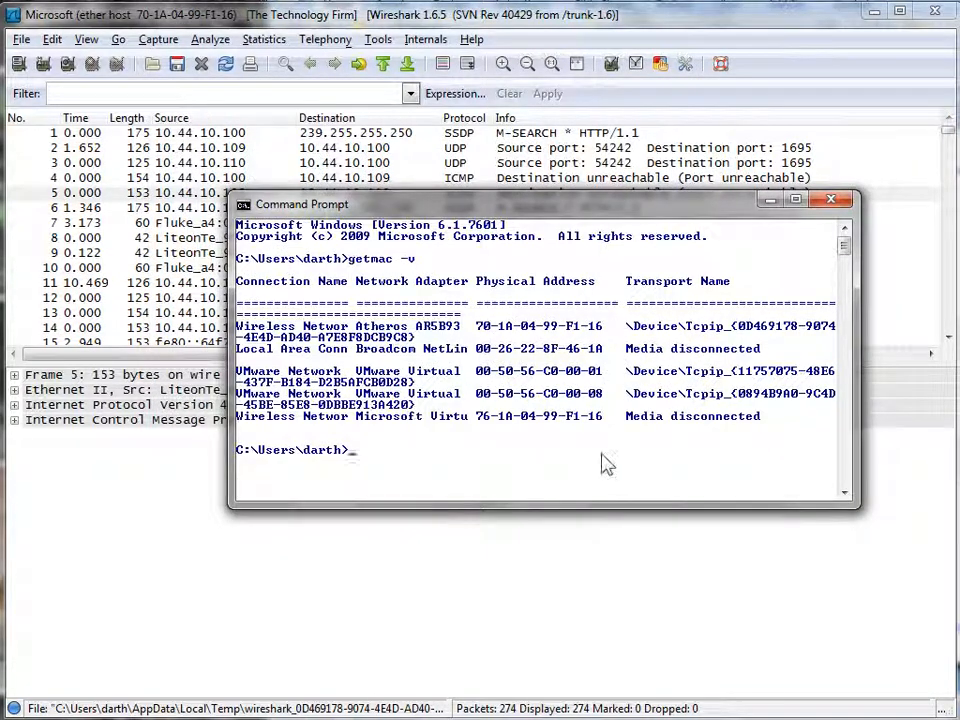
{"action": "left_click", "coordinate": [470, 39]}
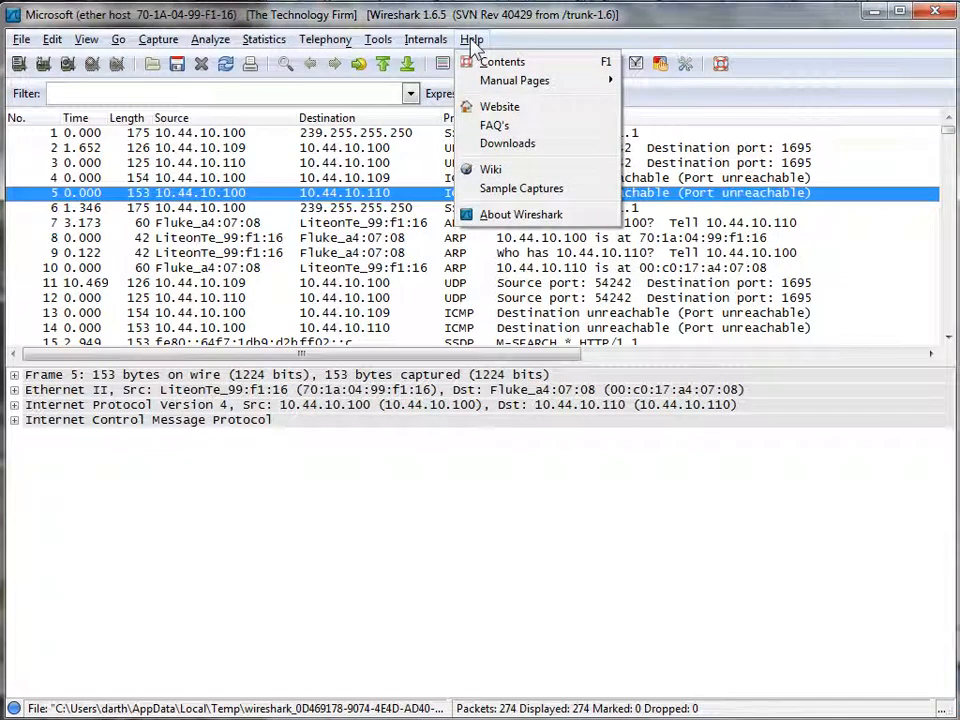
{"action": "left_click", "coordinate": [520, 214]}
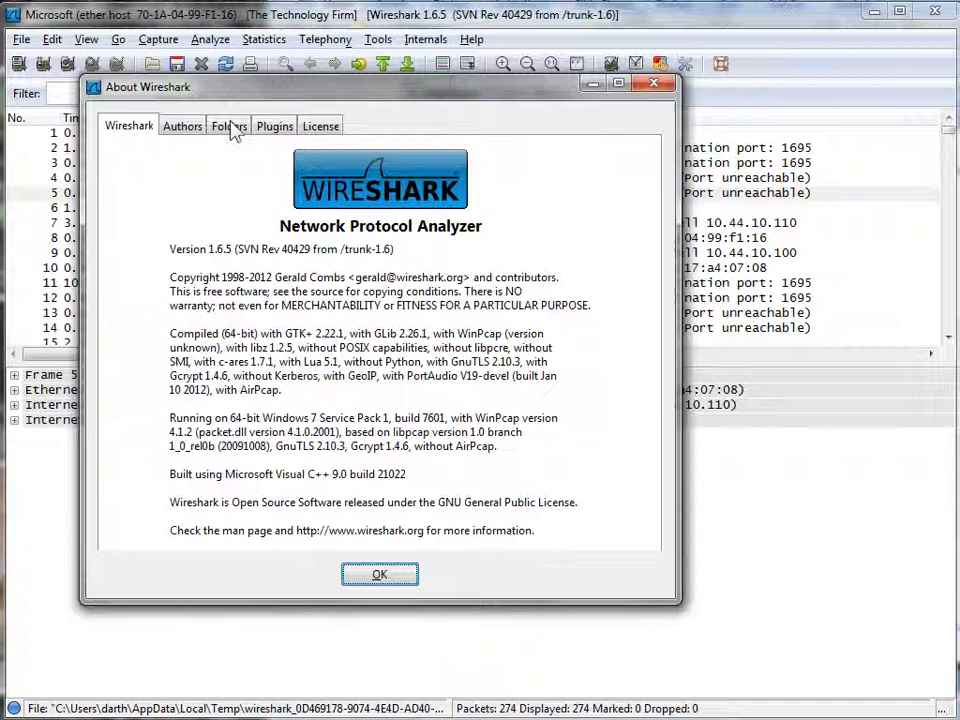
{"action": "left_click", "coordinate": [228, 125]}
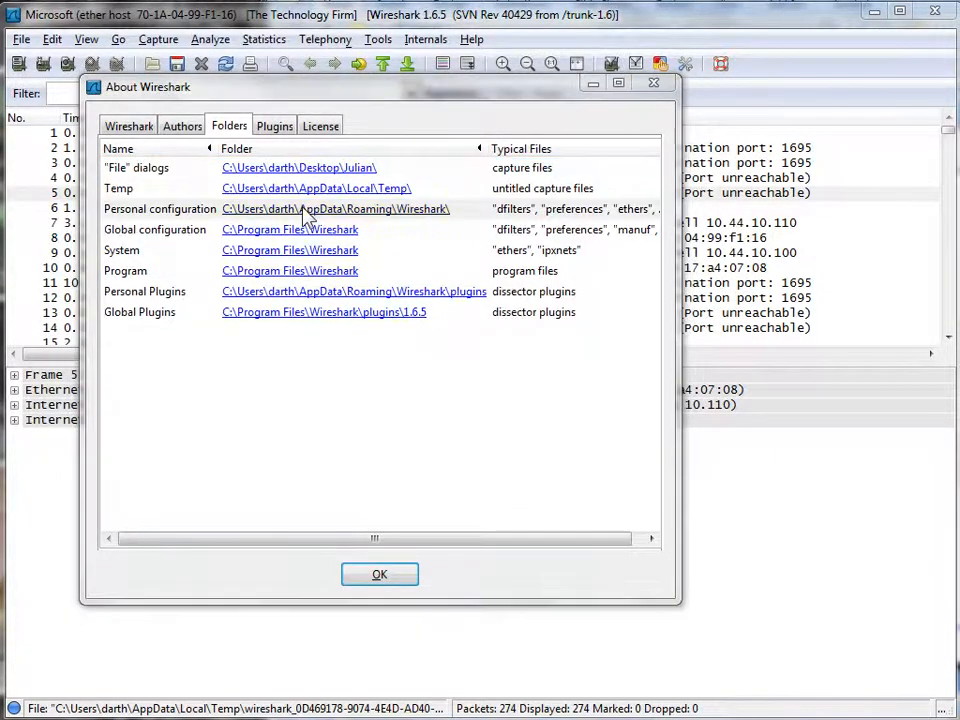
- Open the personal configuration folder and open the cfilters file in WordPad
{"action": "left_click", "coordinate": [335, 208]}
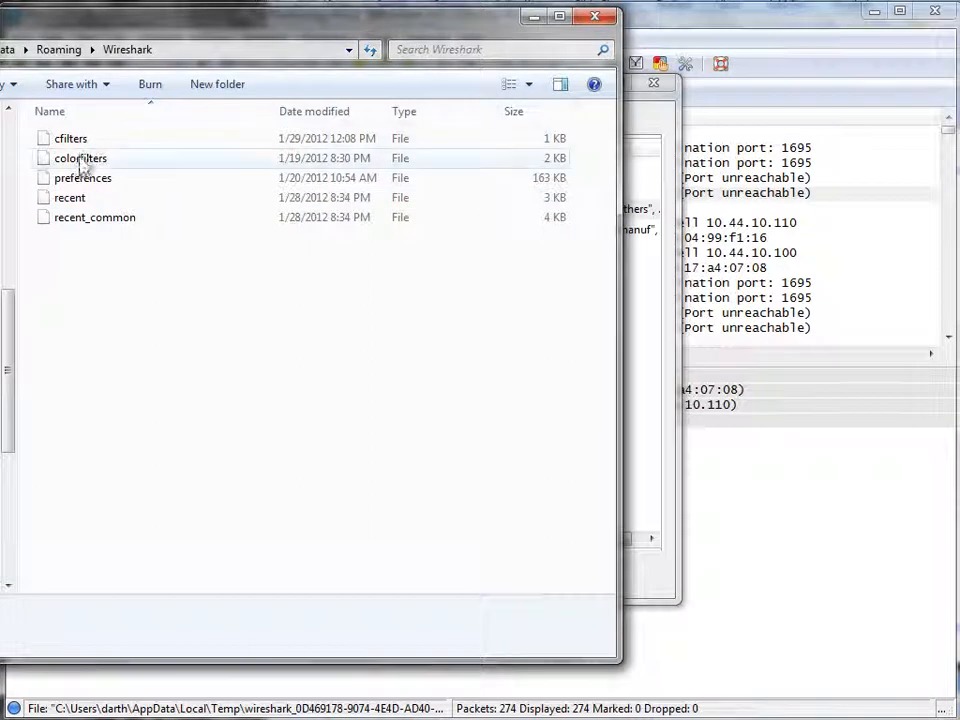
{"action": "left_click", "coordinate": [71, 138]}
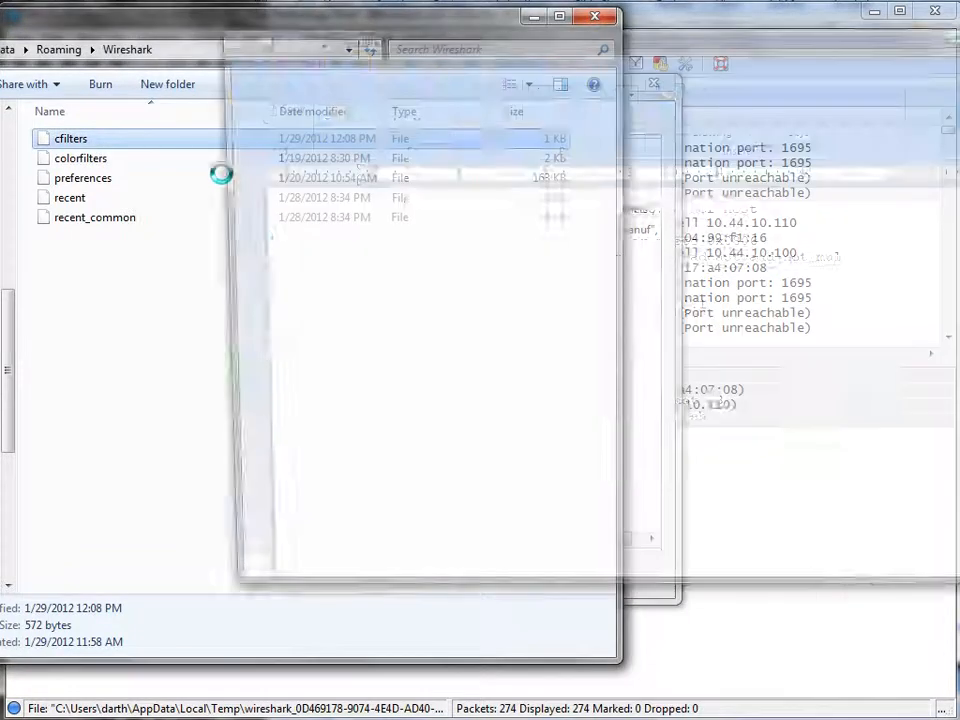
{"action": "double_click", "coordinate": [71, 138]}
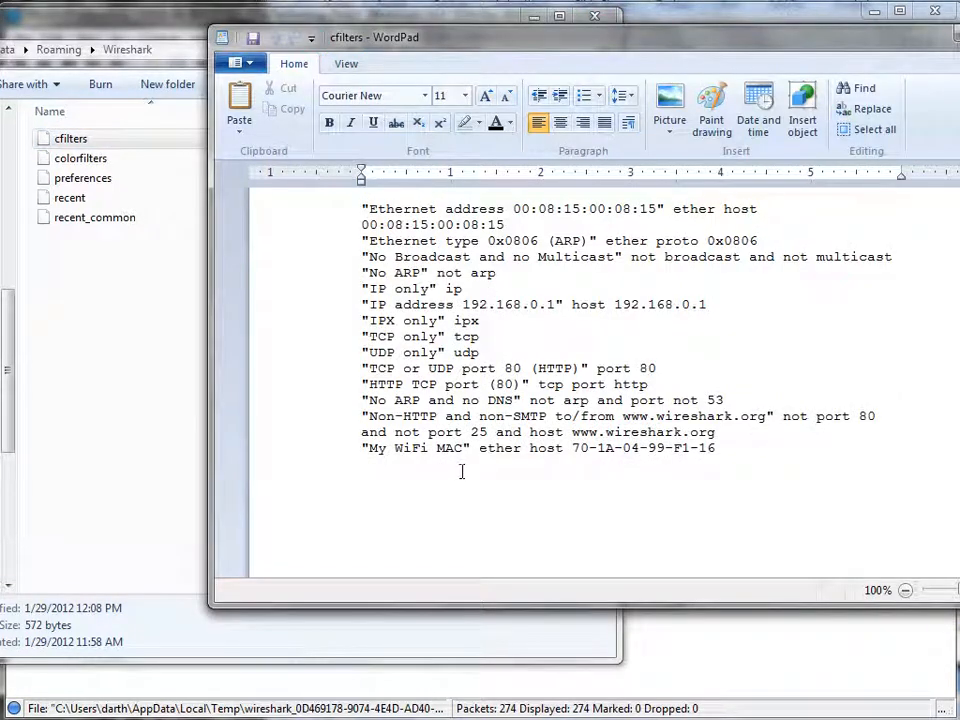
{"action": "mouse_move", "coordinate": [502, 473]}
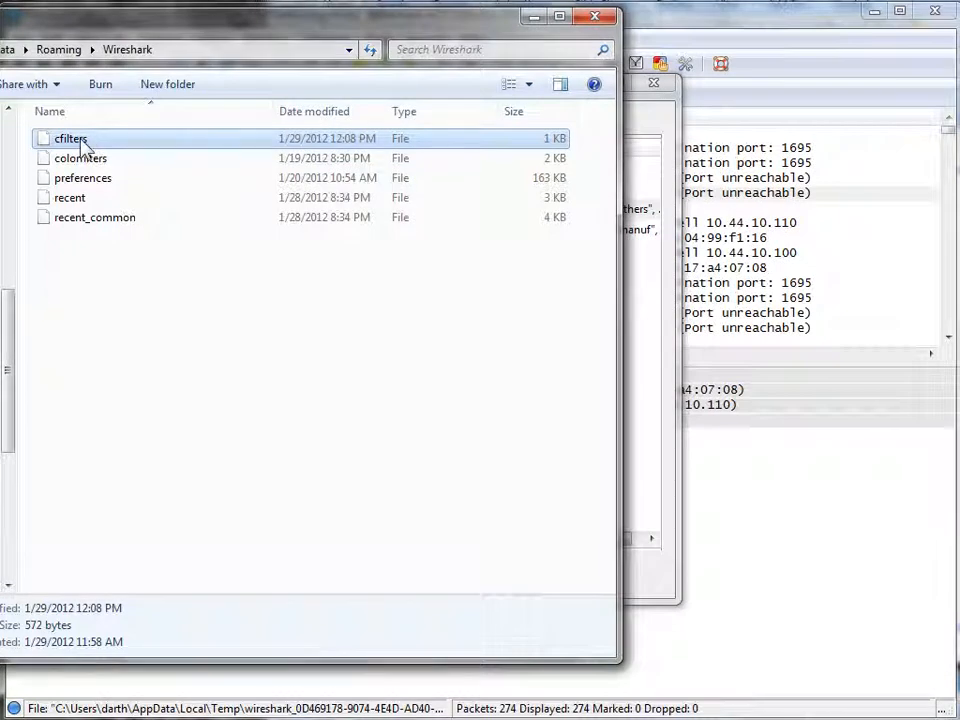
{"action": "mouse_move", "coordinate": [125, 135]}
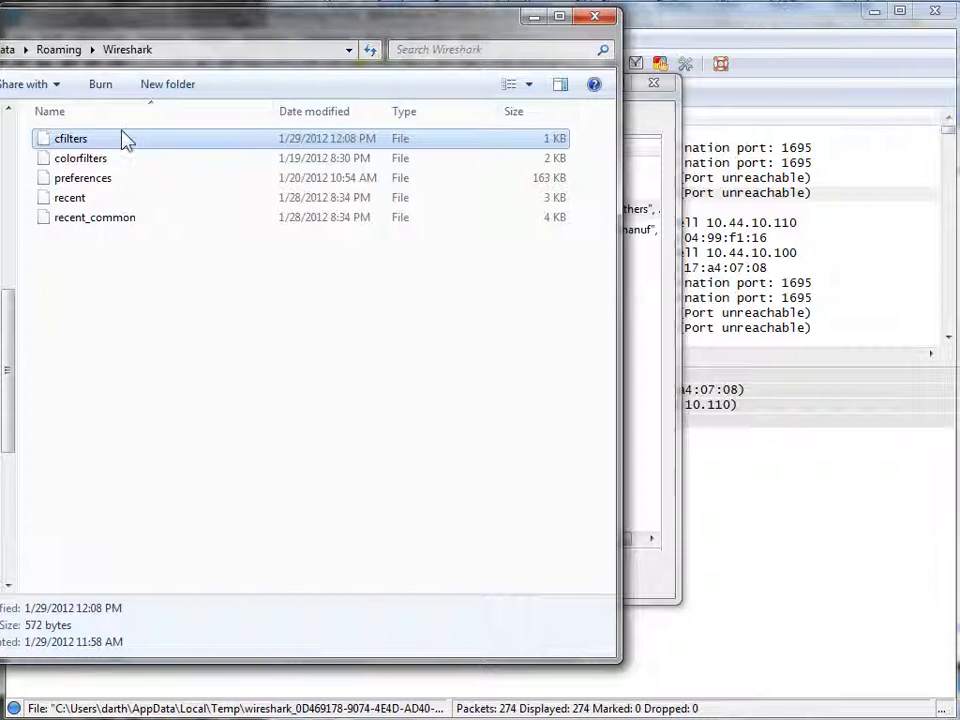
{"action": "mouse_move", "coordinate": [117, 148]}
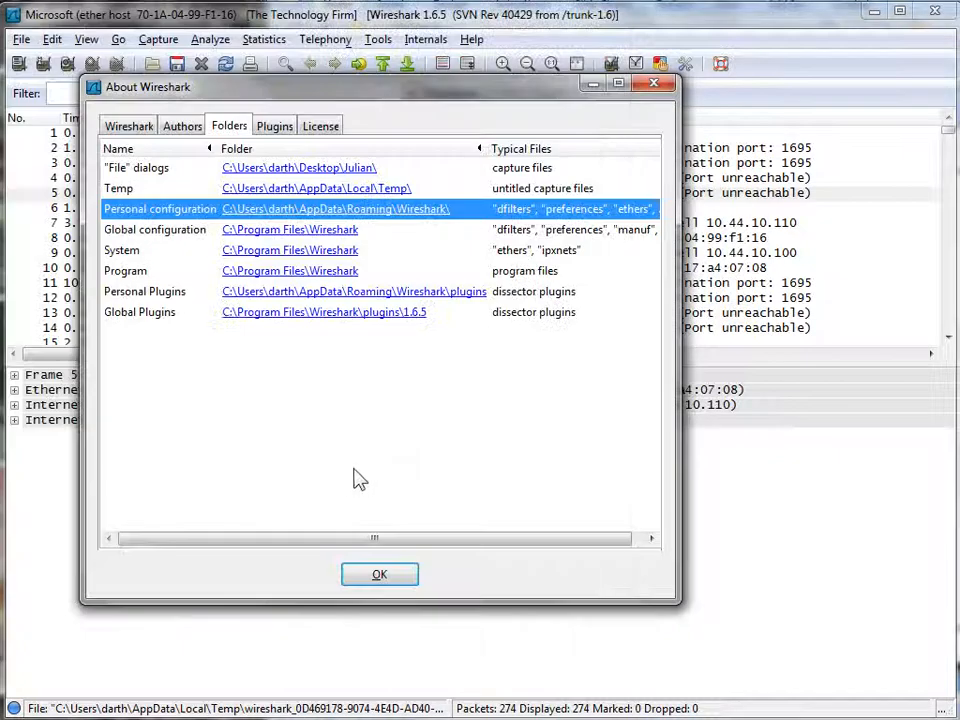
{"action": "mouse_move", "coordinate": [379, 574]}
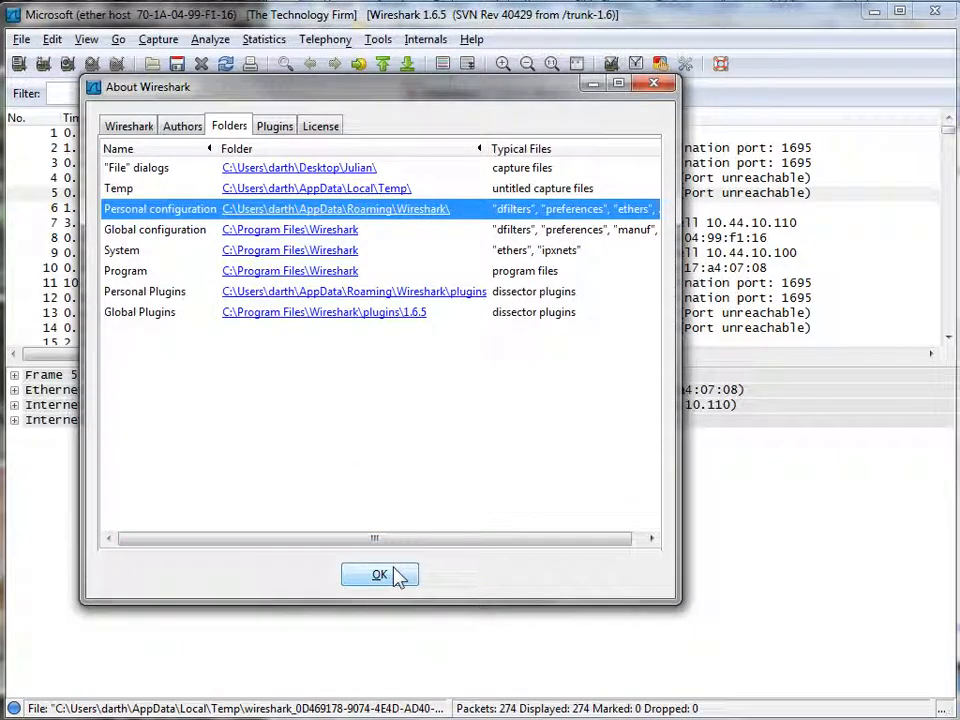